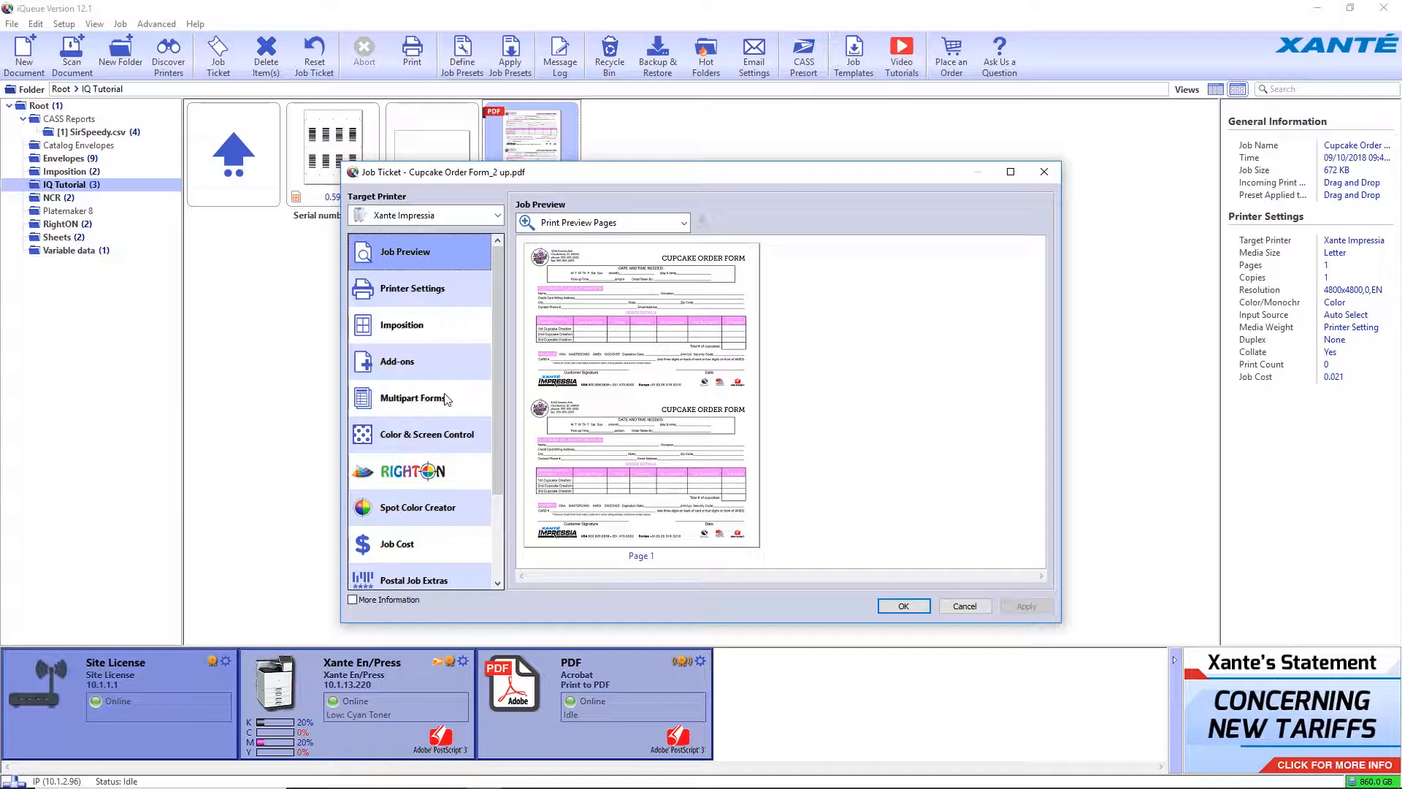
Step: Enable two-part multipart forms with sequential numbering from 1 to 15 and go to its options
left_click(412, 397)
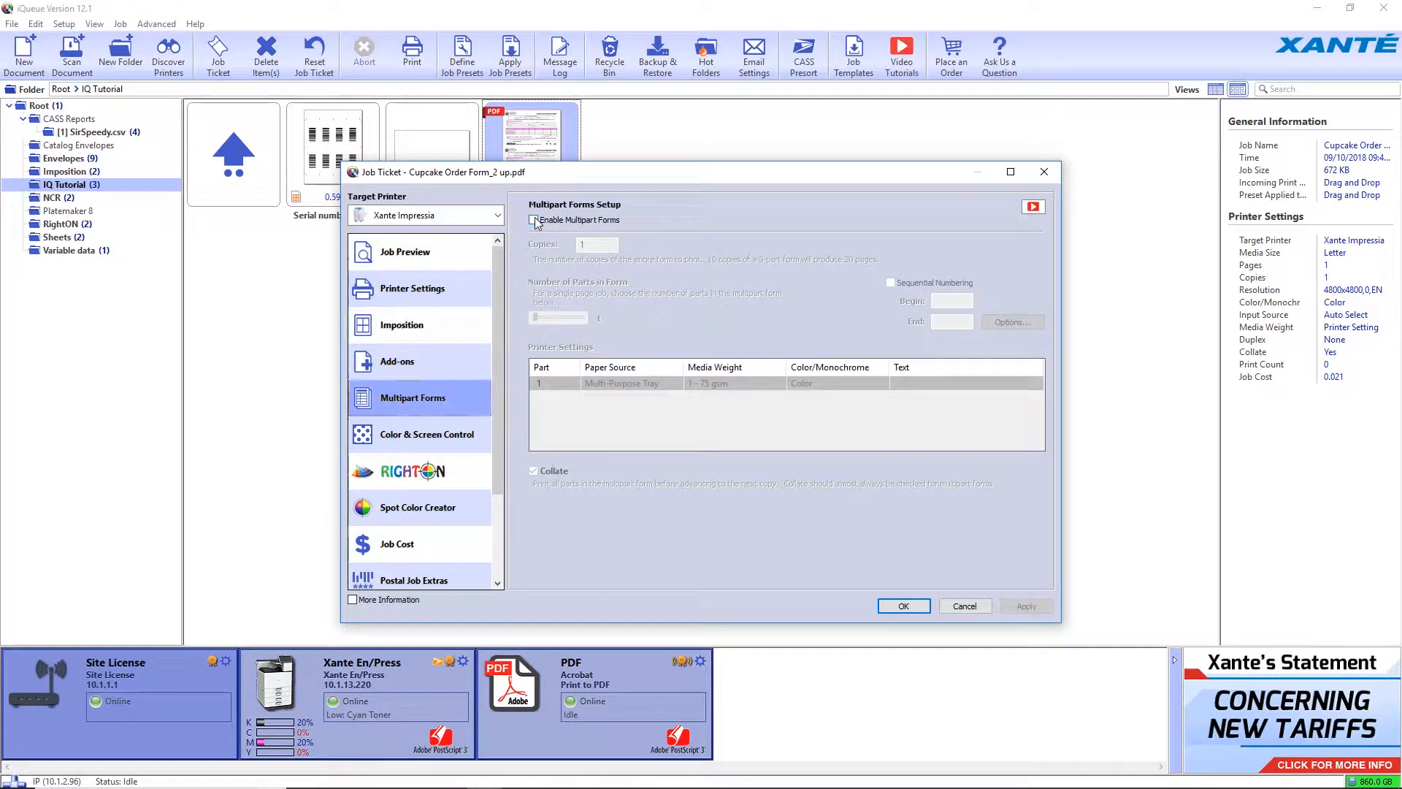
left_click(534, 221)
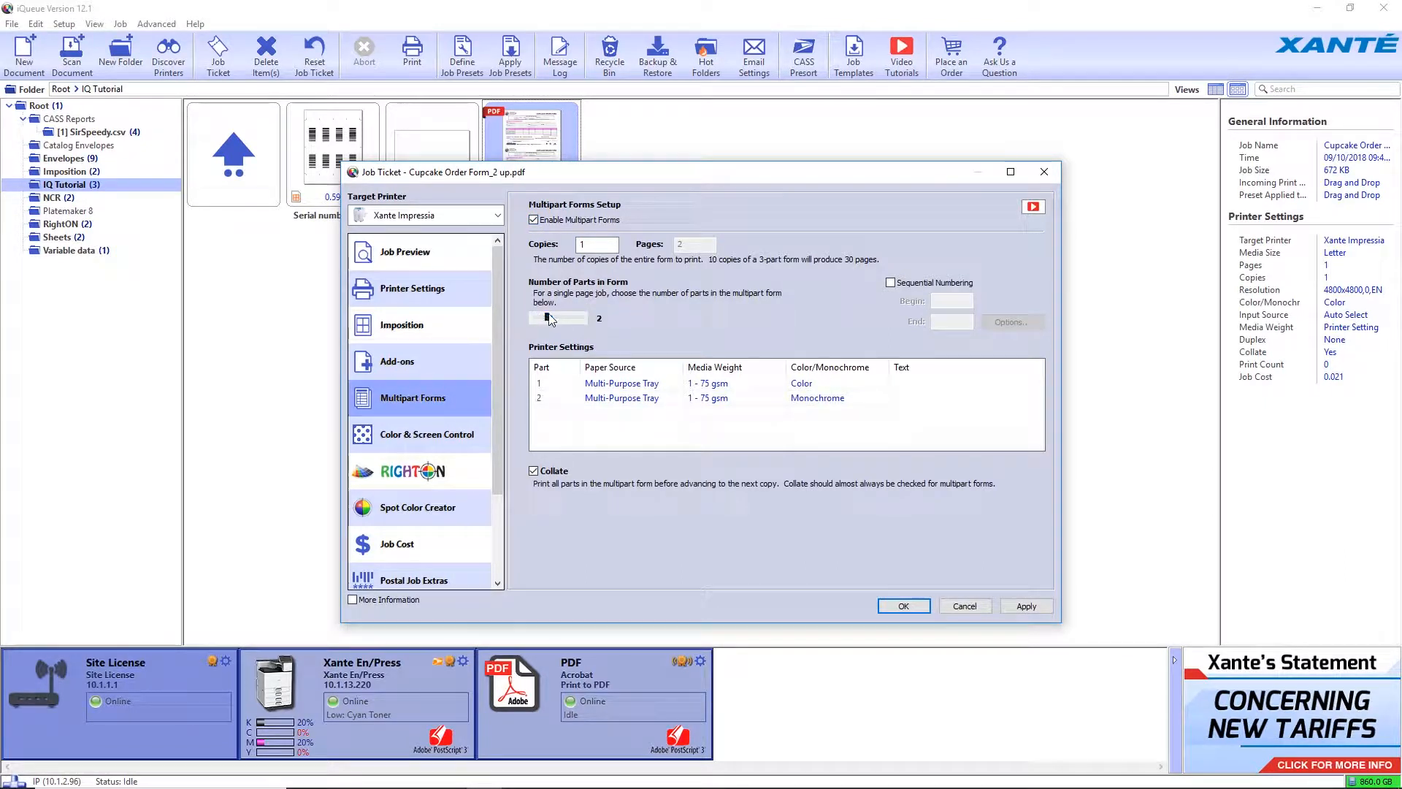
left_click(891, 282)
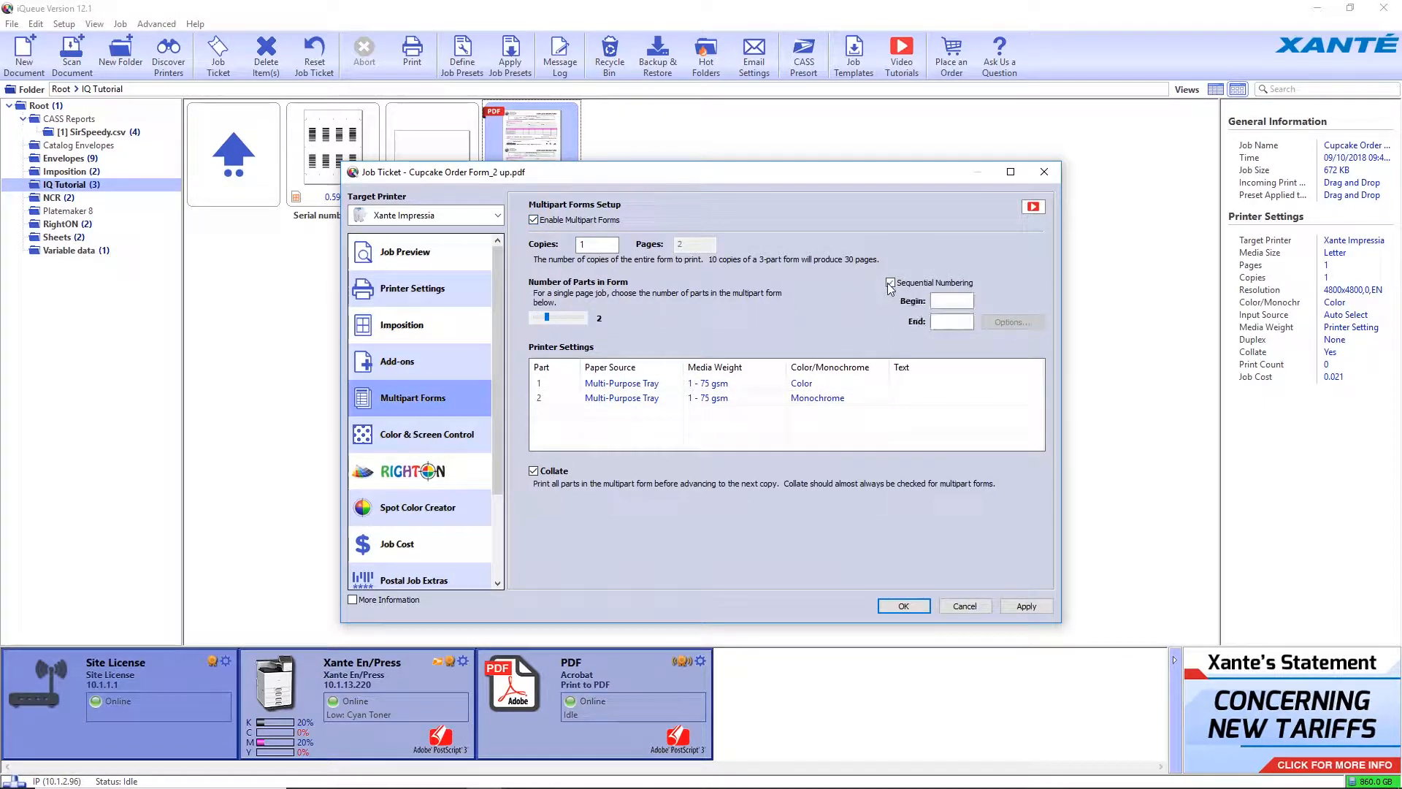
left_click(889, 282)
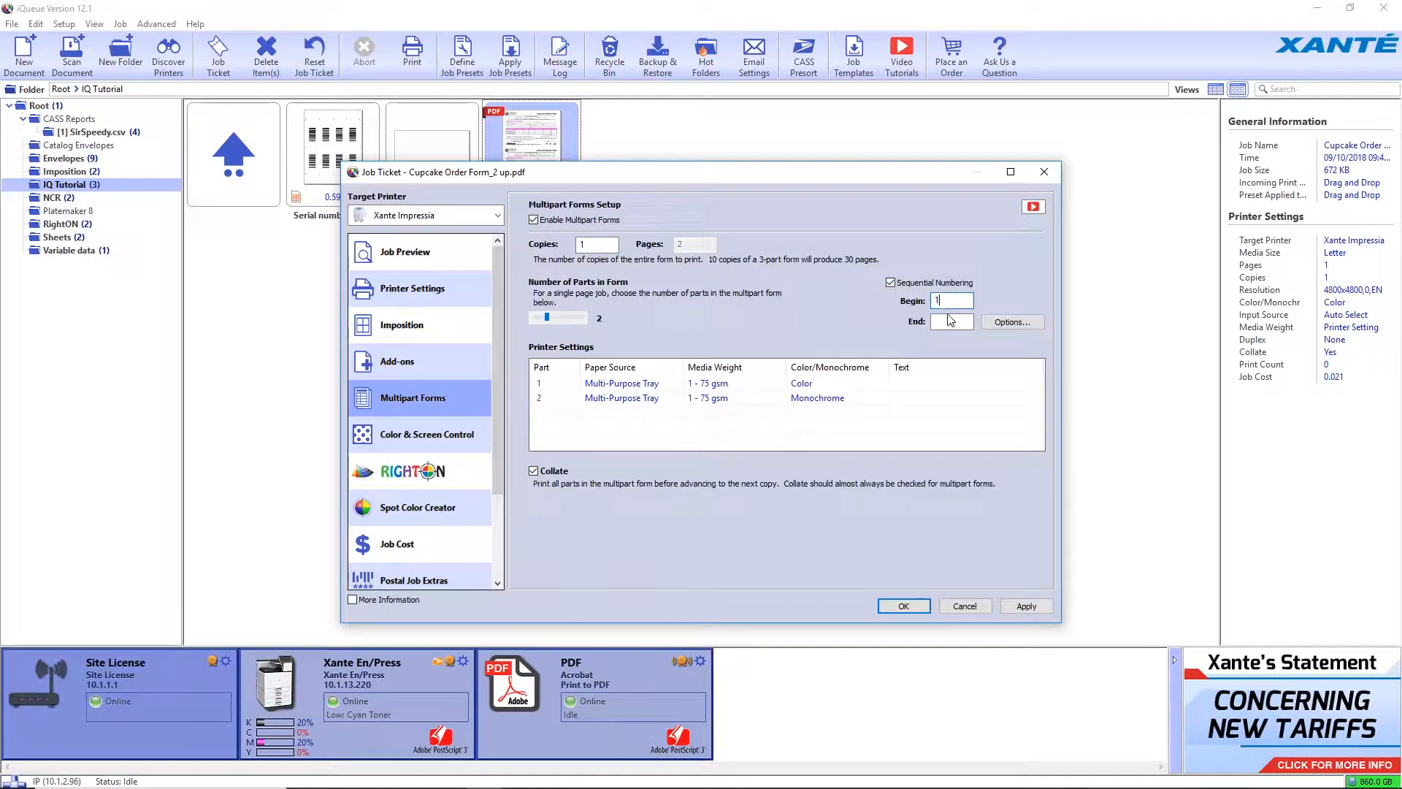
type("15")
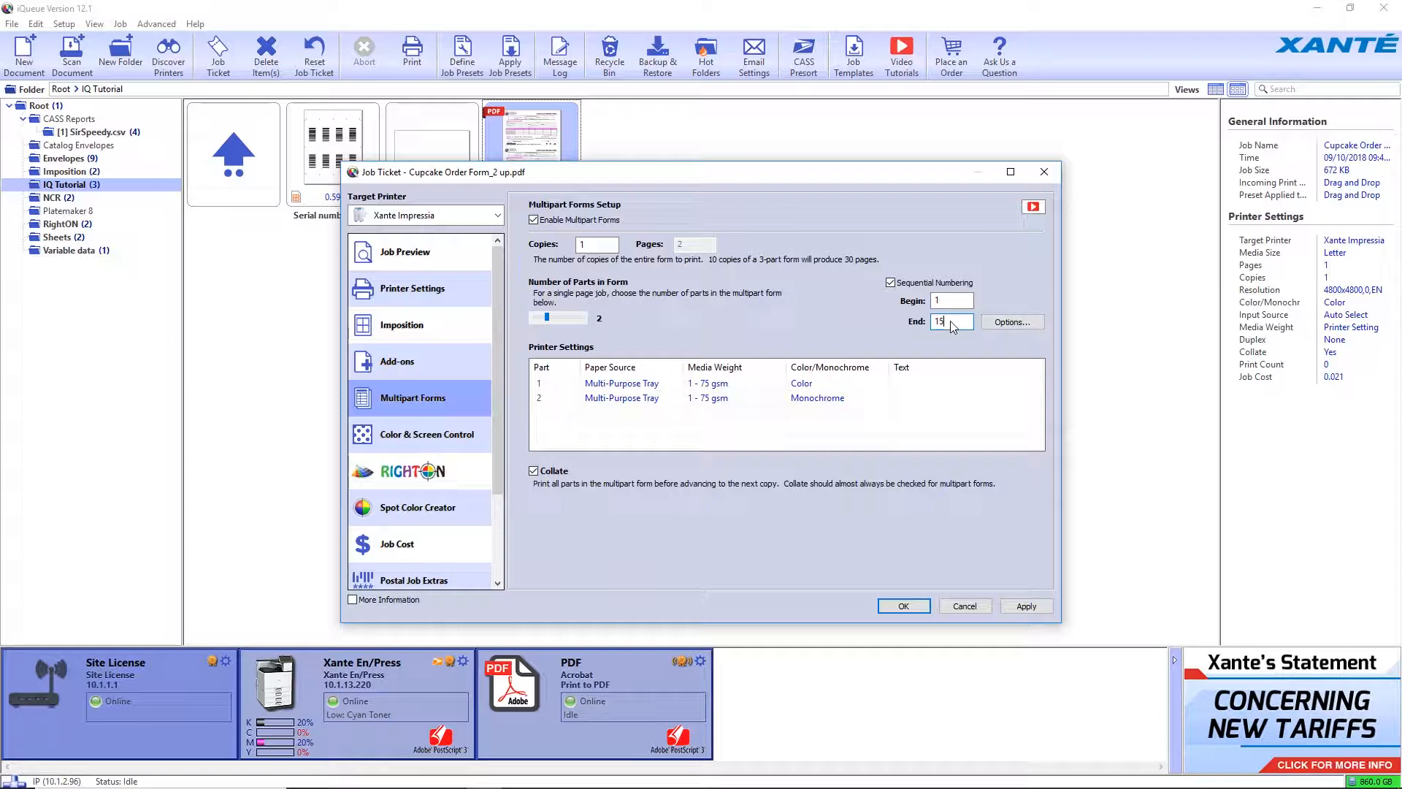
left_click(1012, 321)
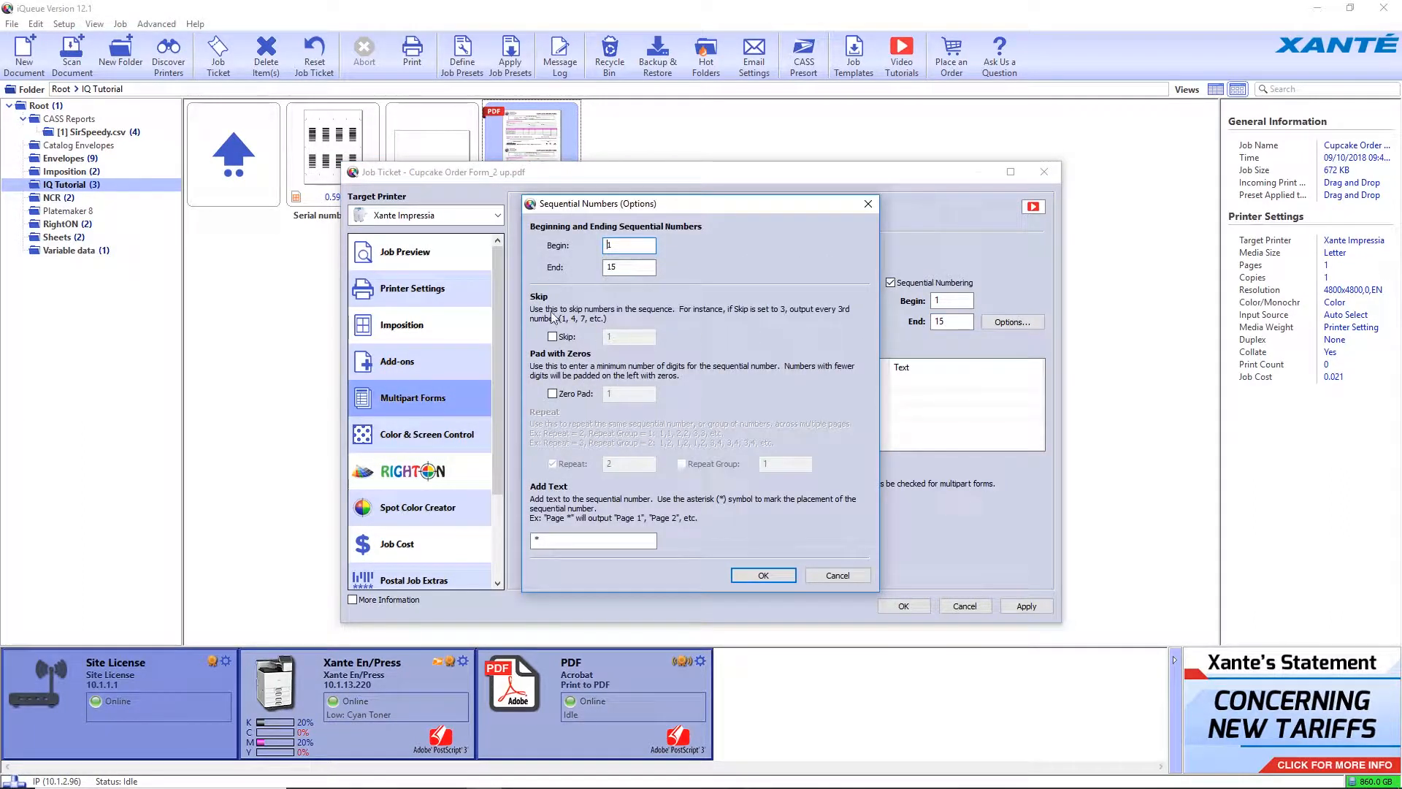
Step: Zero-pad the numbers to three digits and prefix them with 'Order No.'
left_click(552, 393)
type("3")
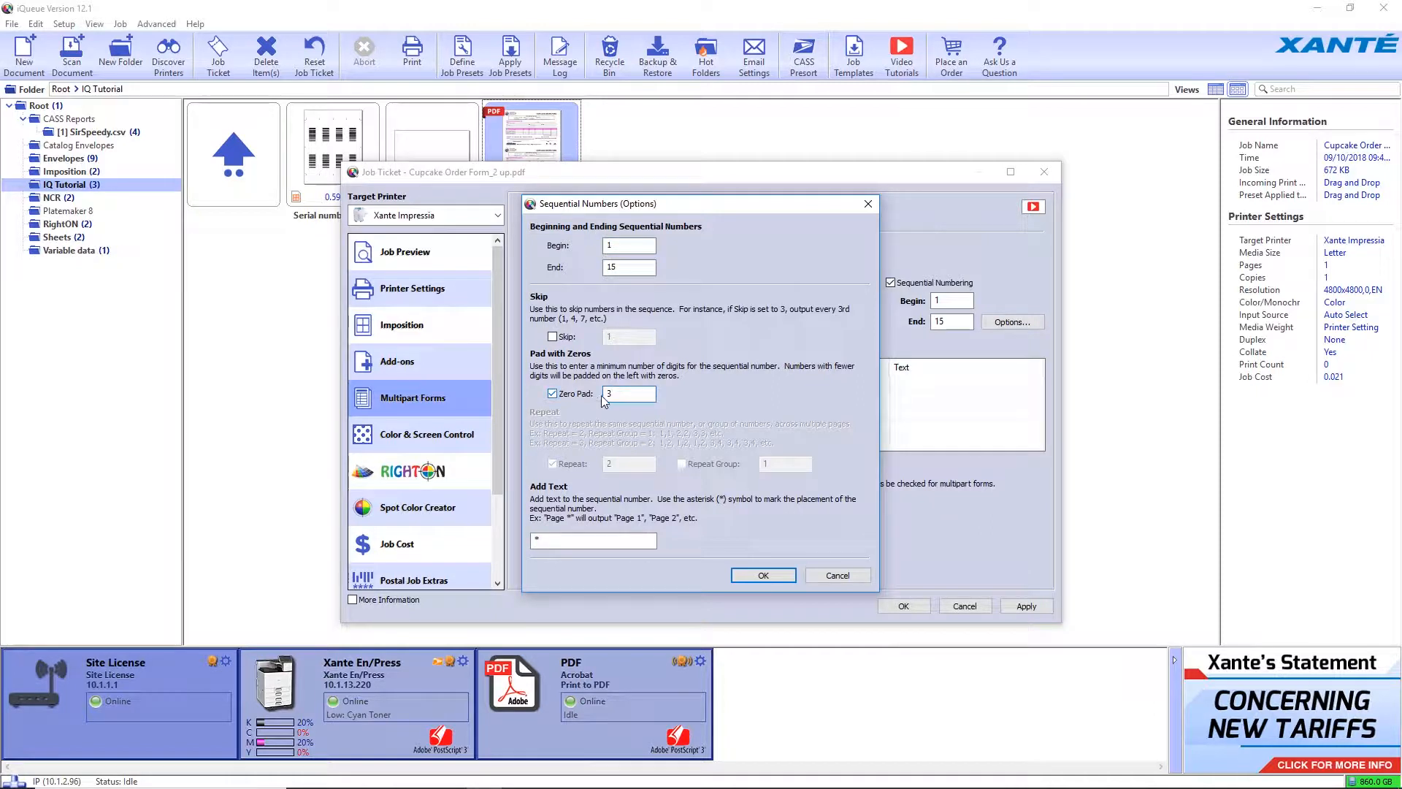
left_click(593, 540)
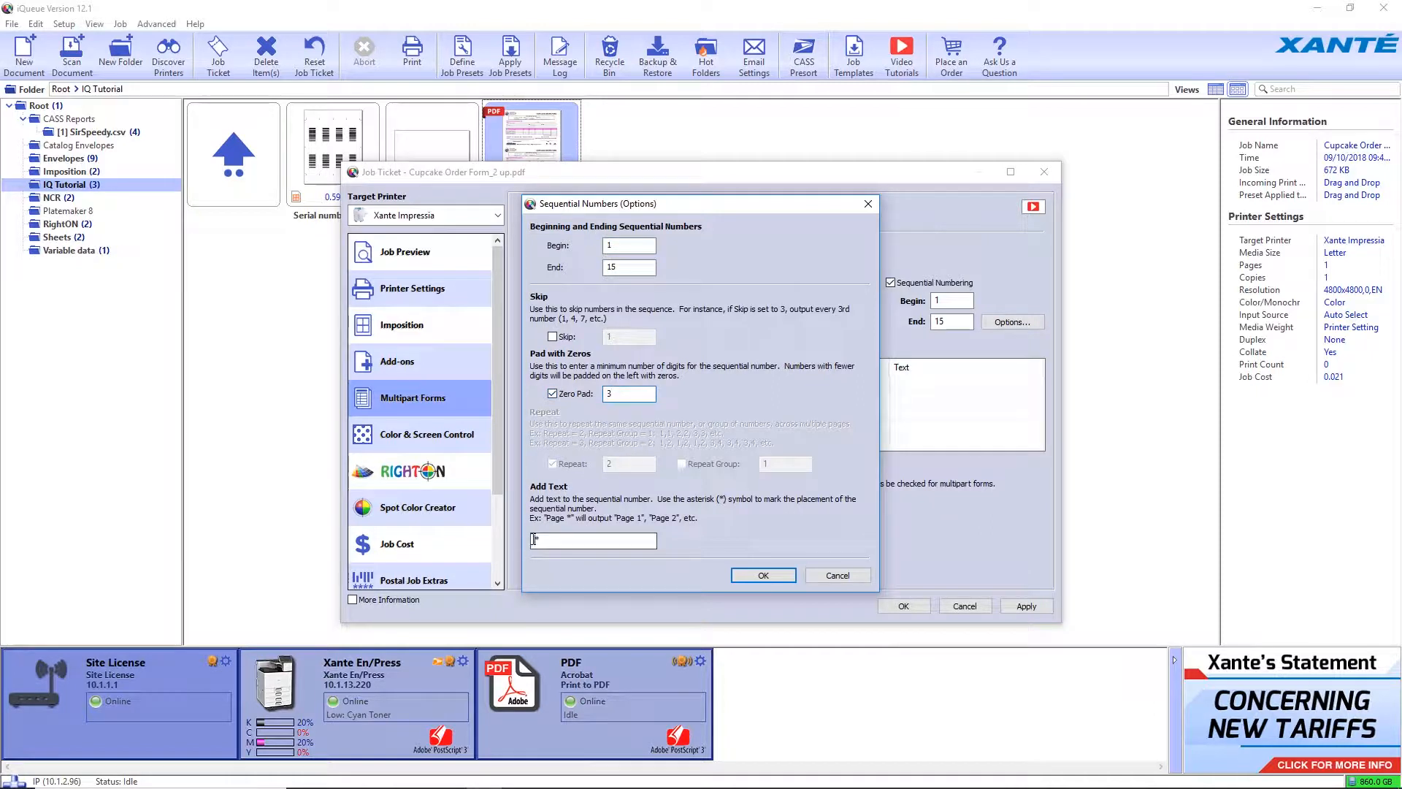
type("Order*")
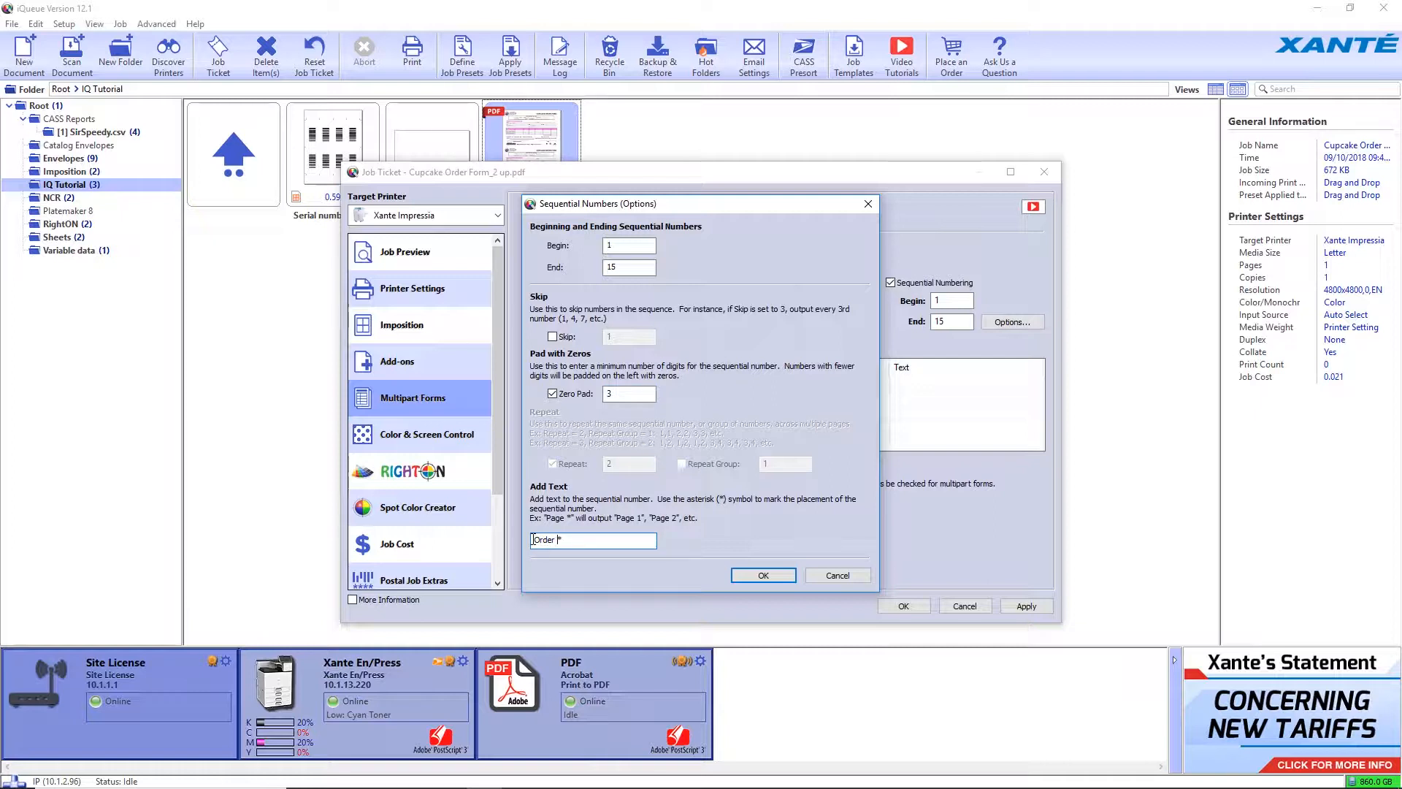
type("N")
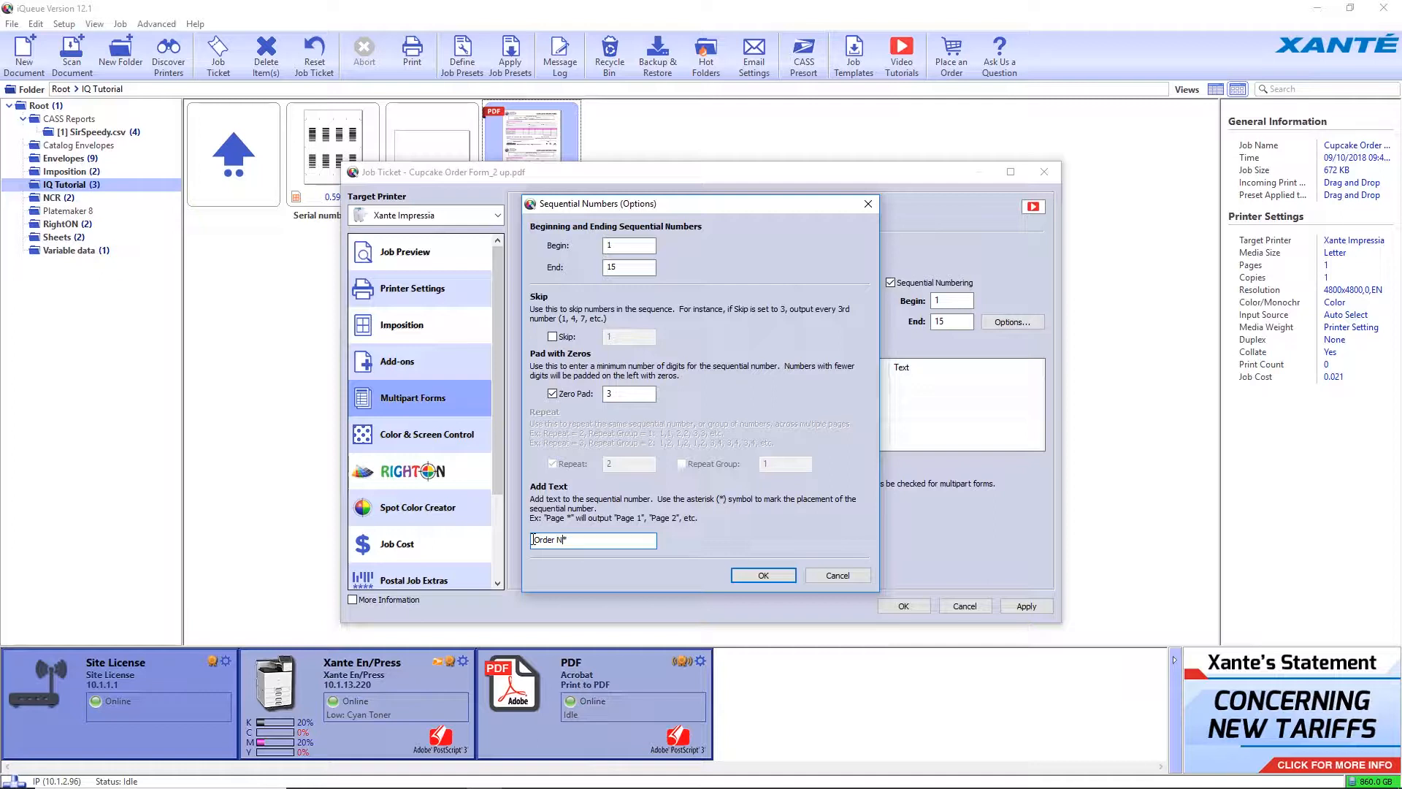
type("o.")
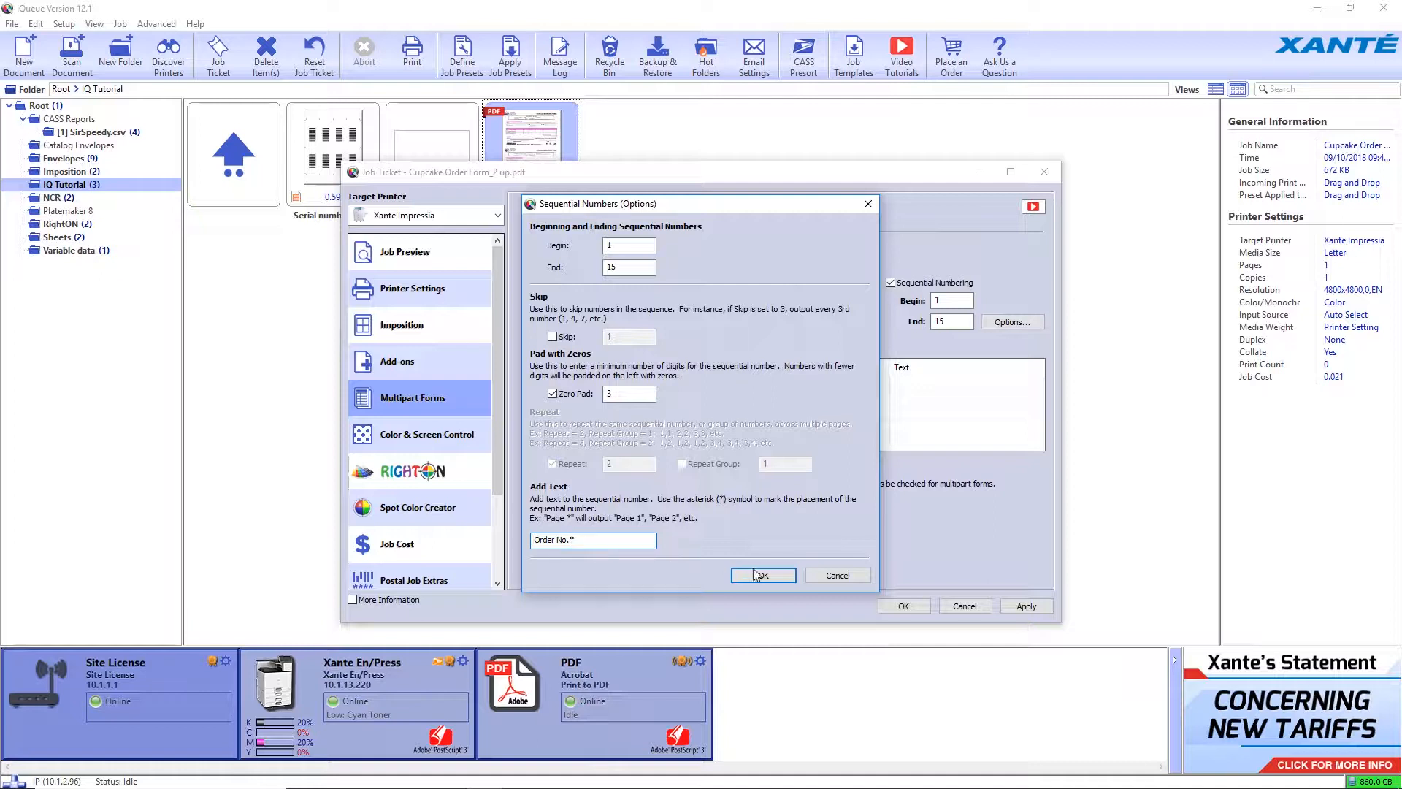
left_click(761, 576)
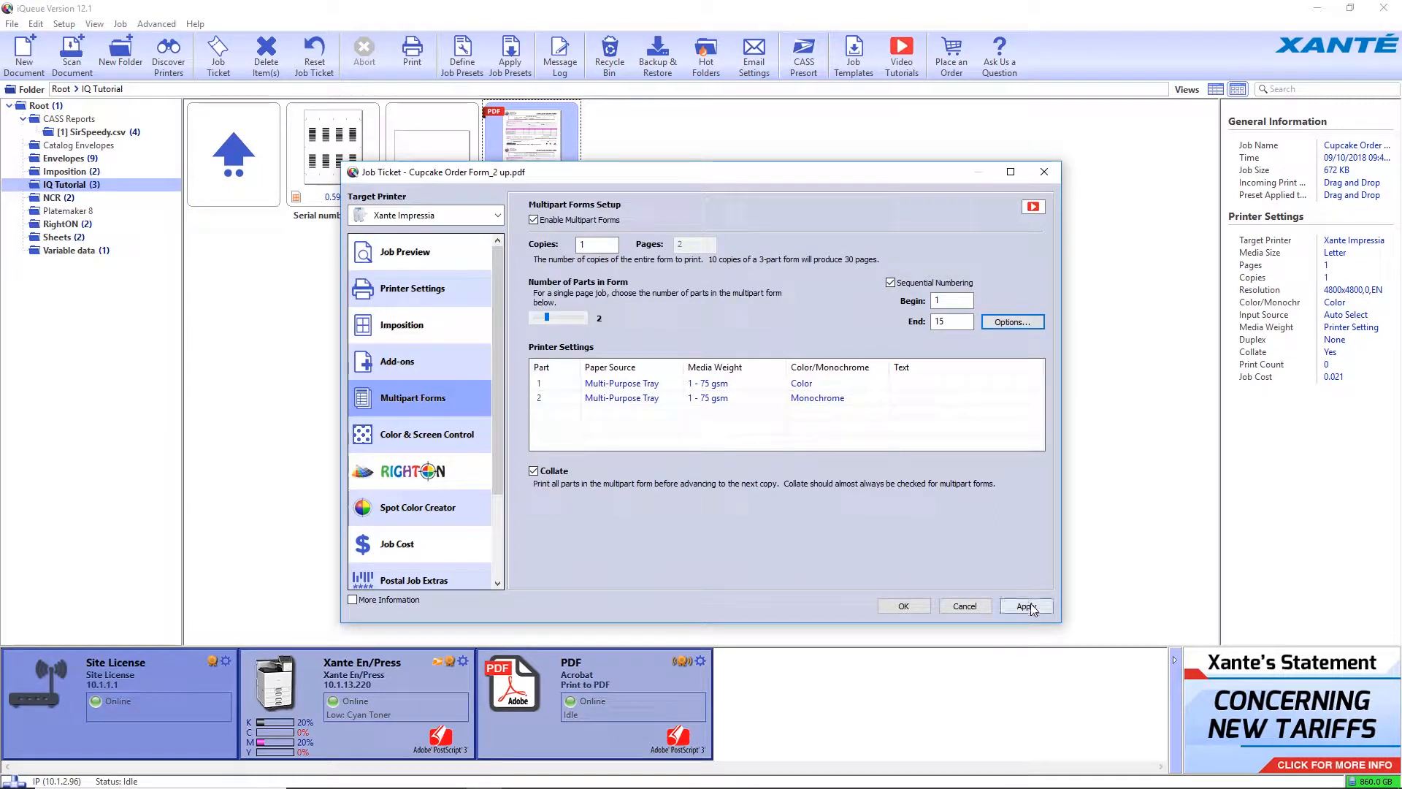
Step: Apply the multipart settings to the job and move on to the Add-ons settings
left_click(1024, 605)
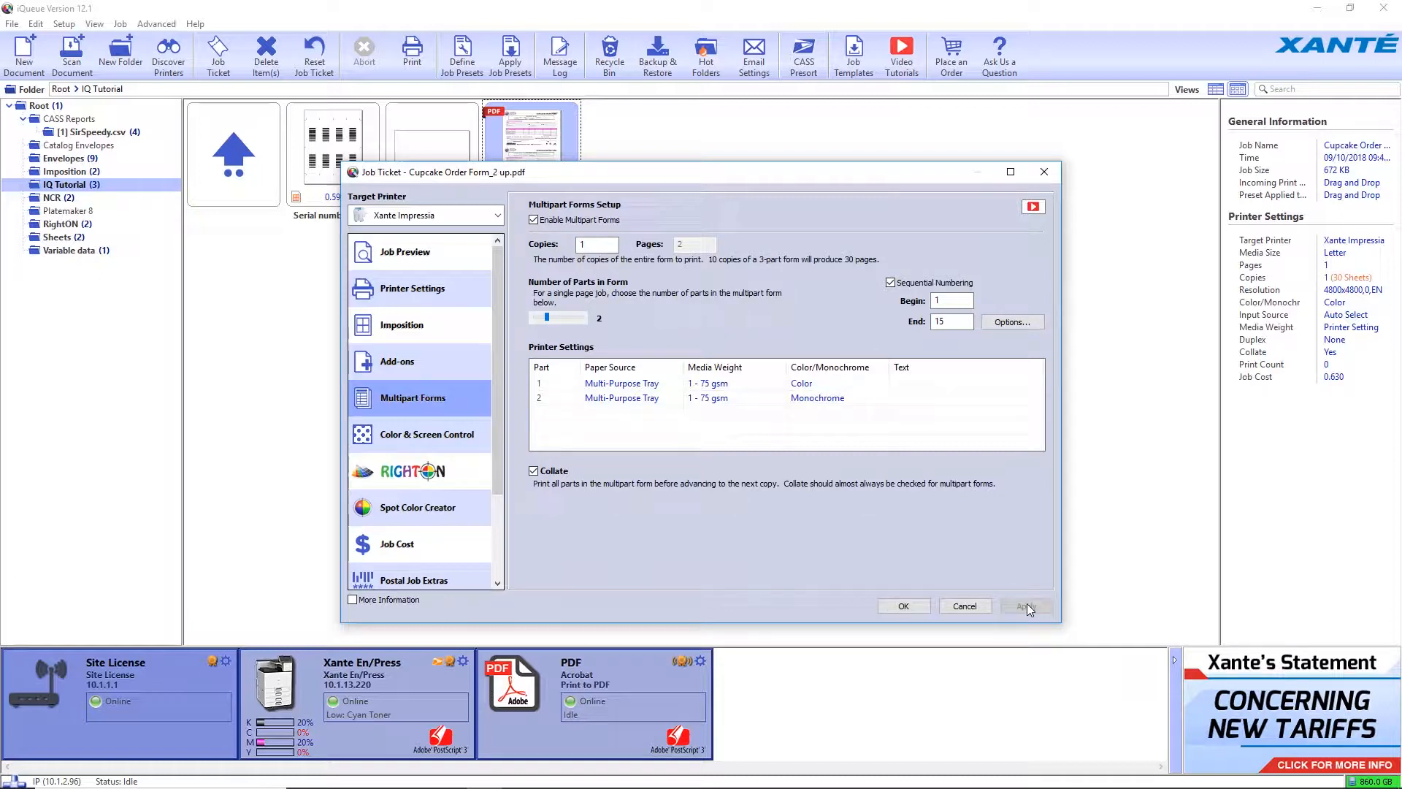
left_click(397, 361)
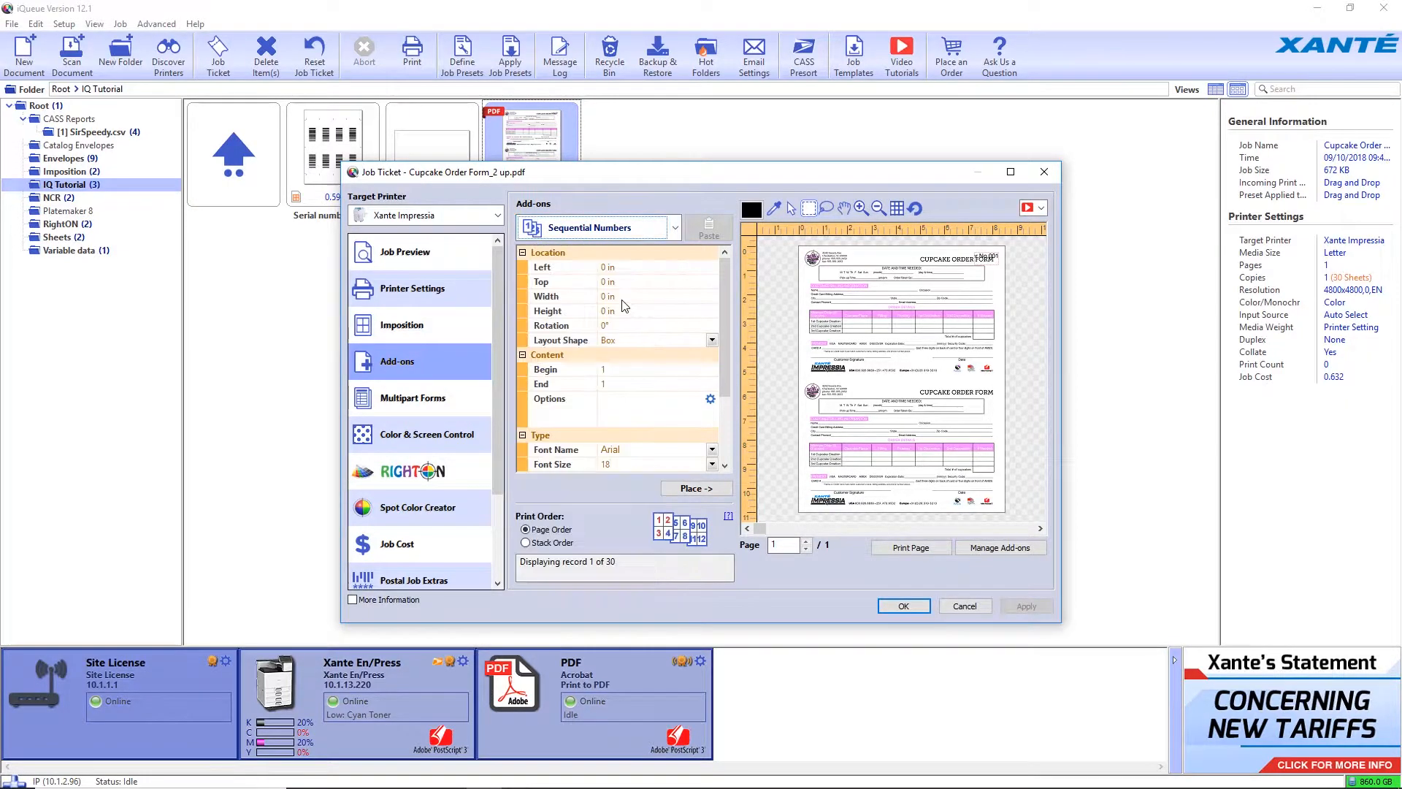
mouse_move(912, 234)
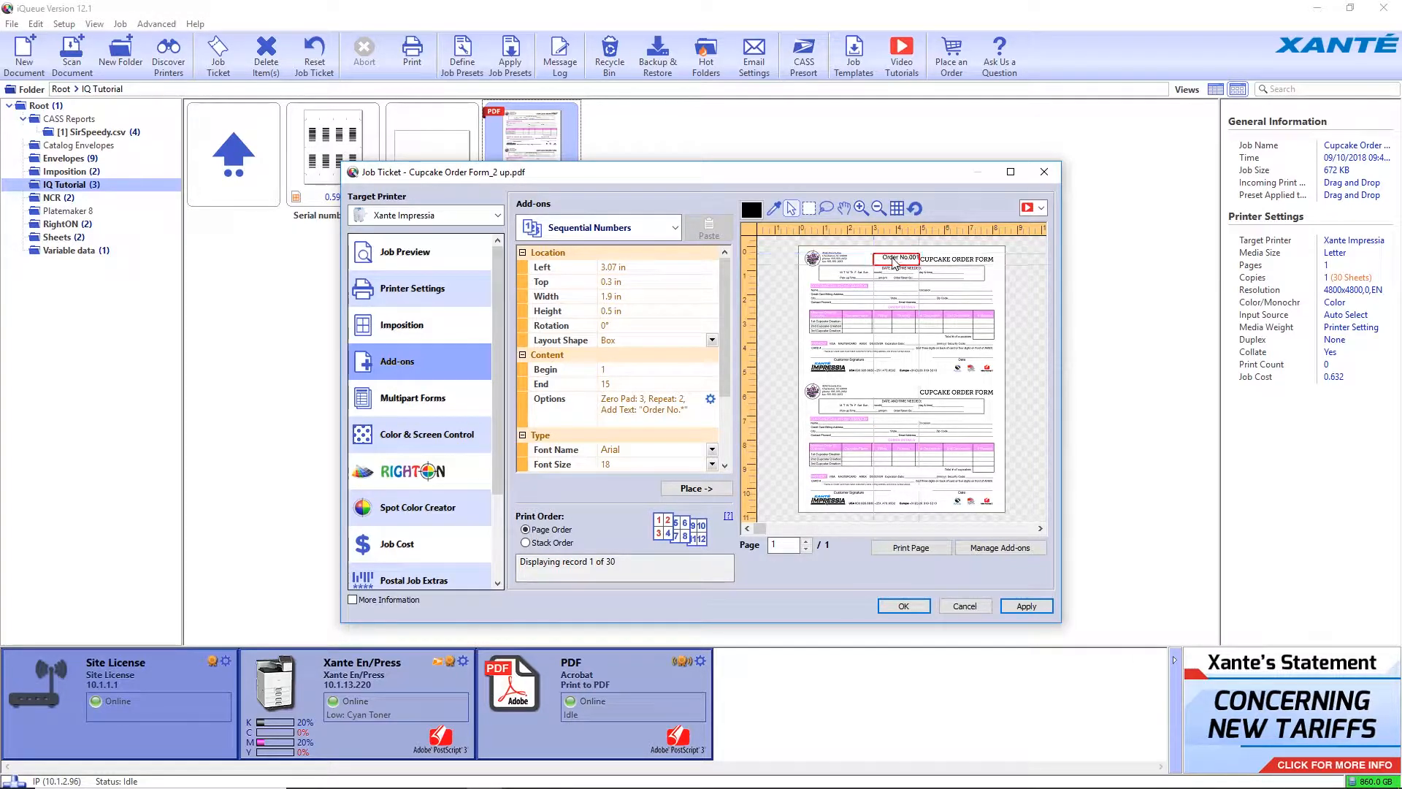
Step: Centre-justify the sequential number on the top form and colour it red
scroll("down", 3)
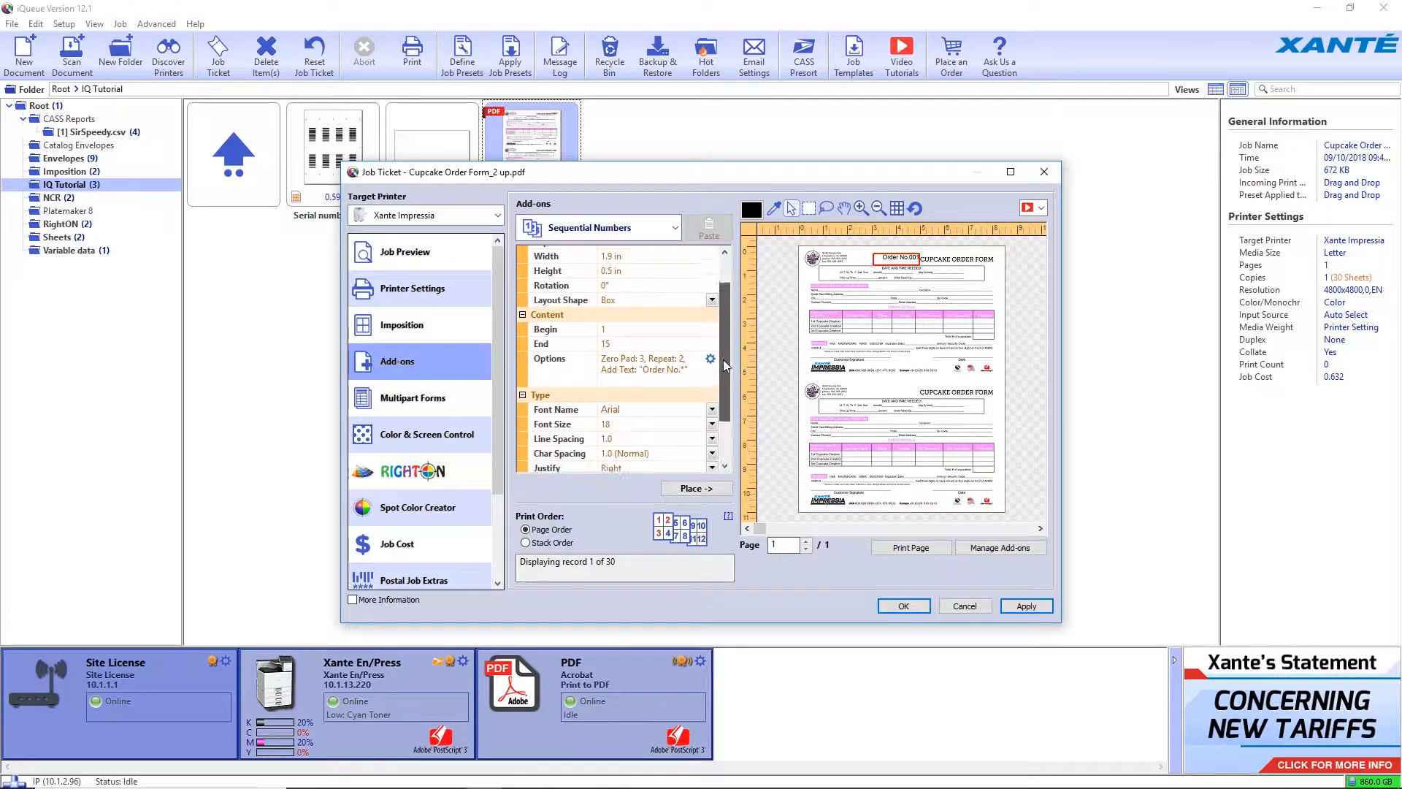
scroll("down", 3)
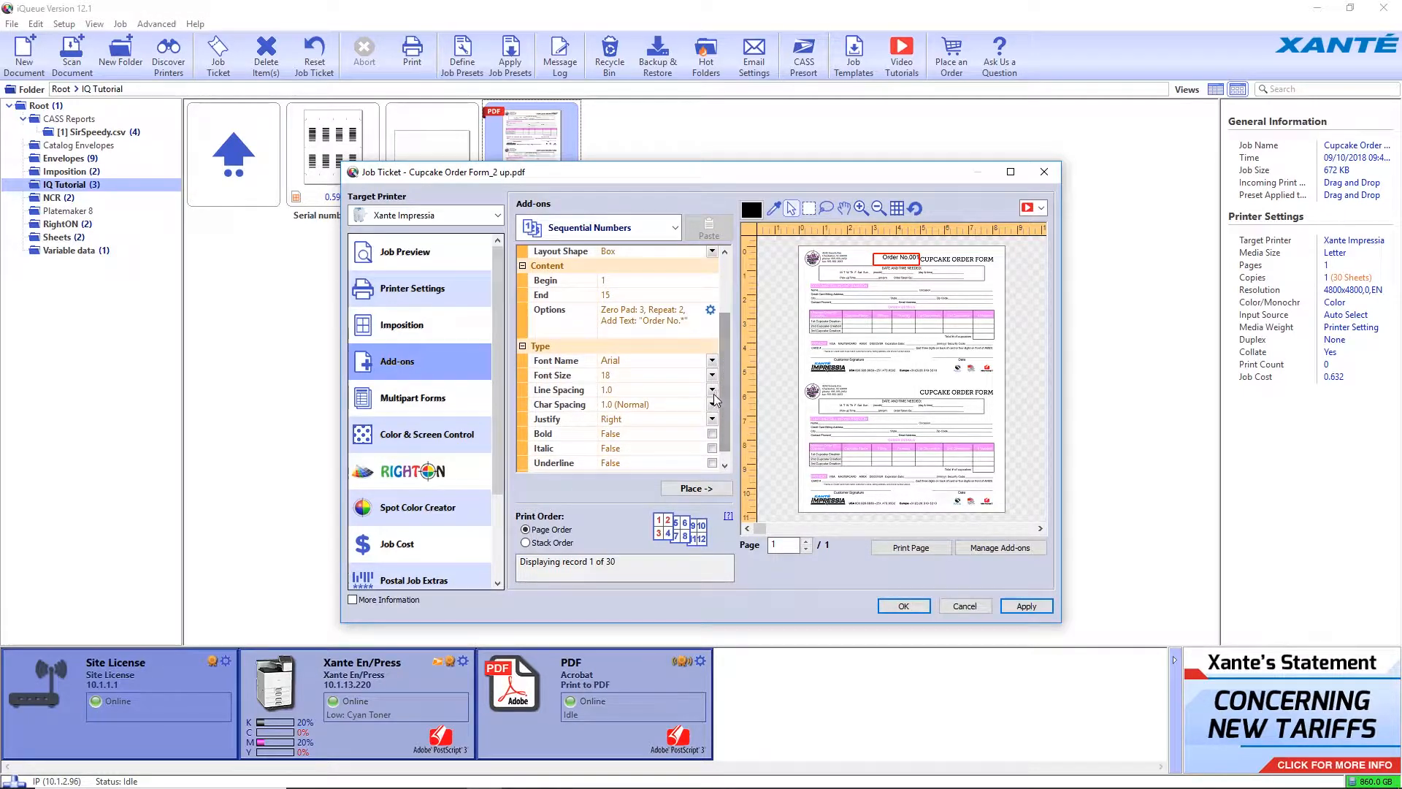
left_click(713, 419)
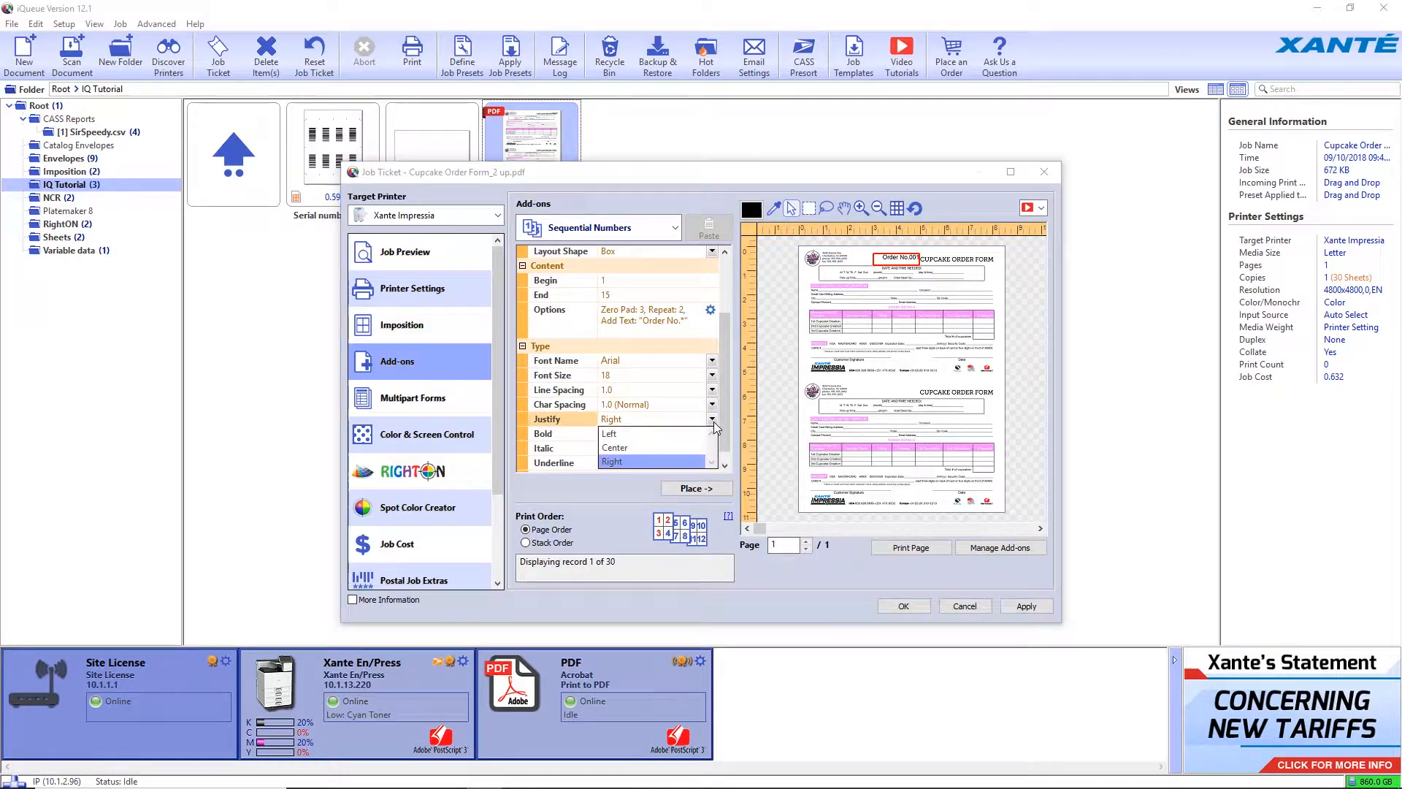
left_click(615, 447)
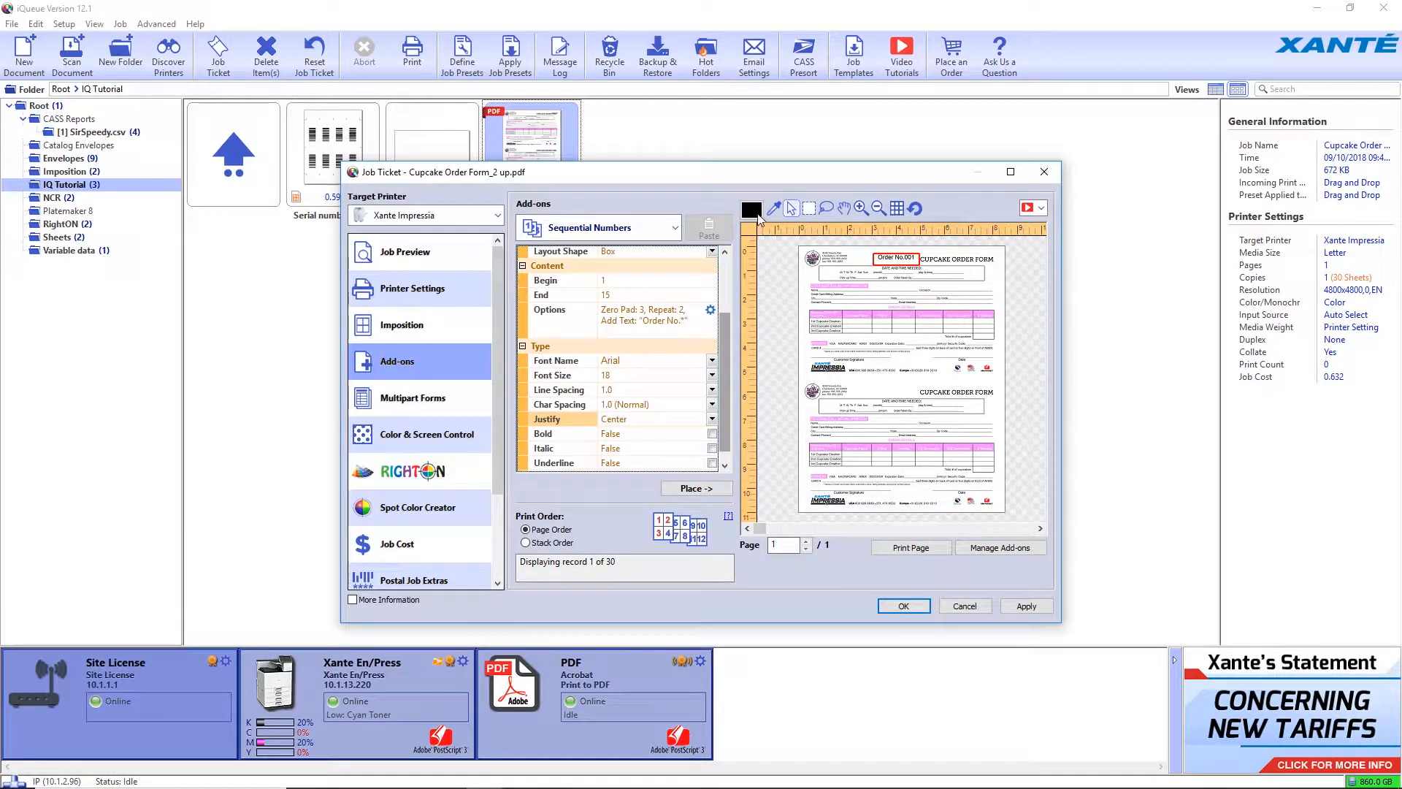
left_click(752, 209)
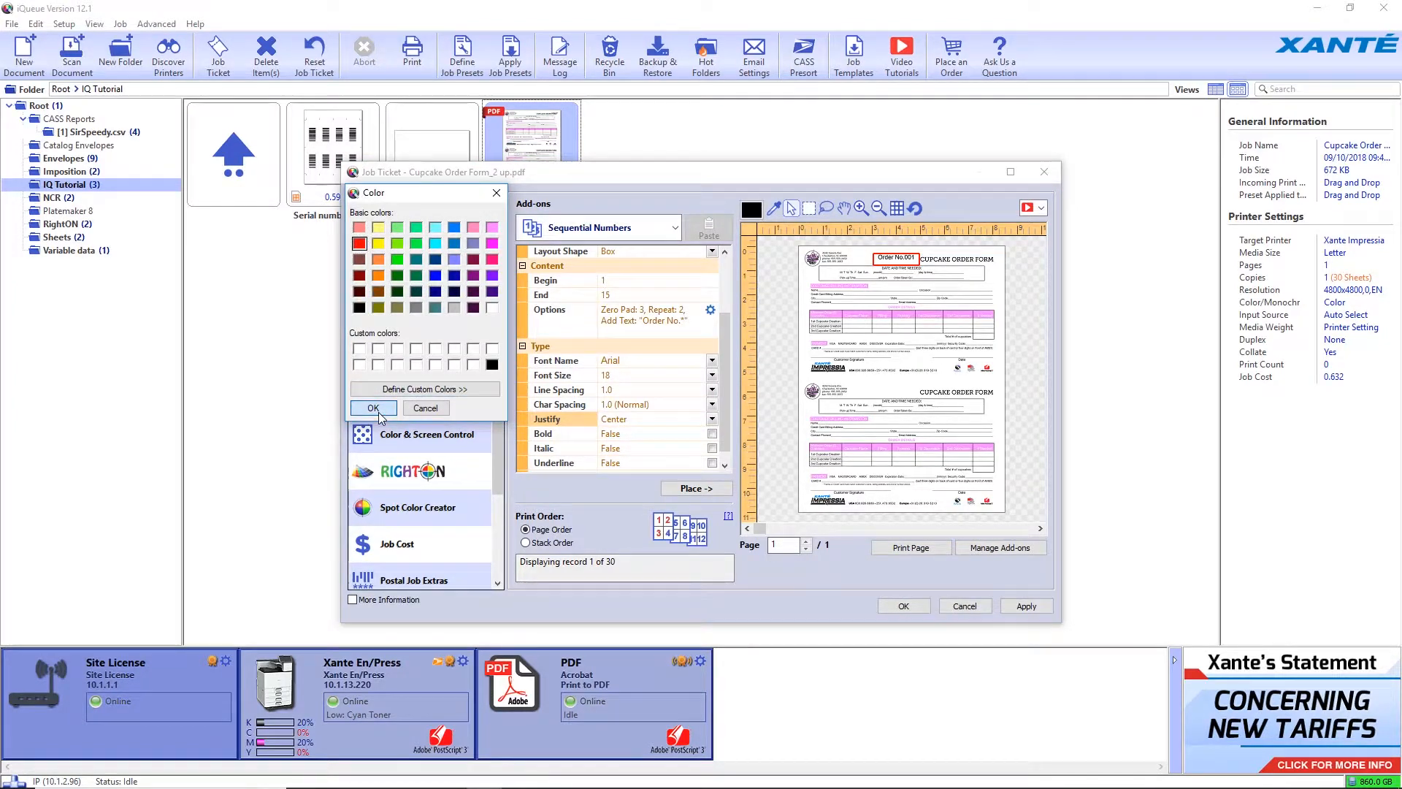
left_click(372, 408)
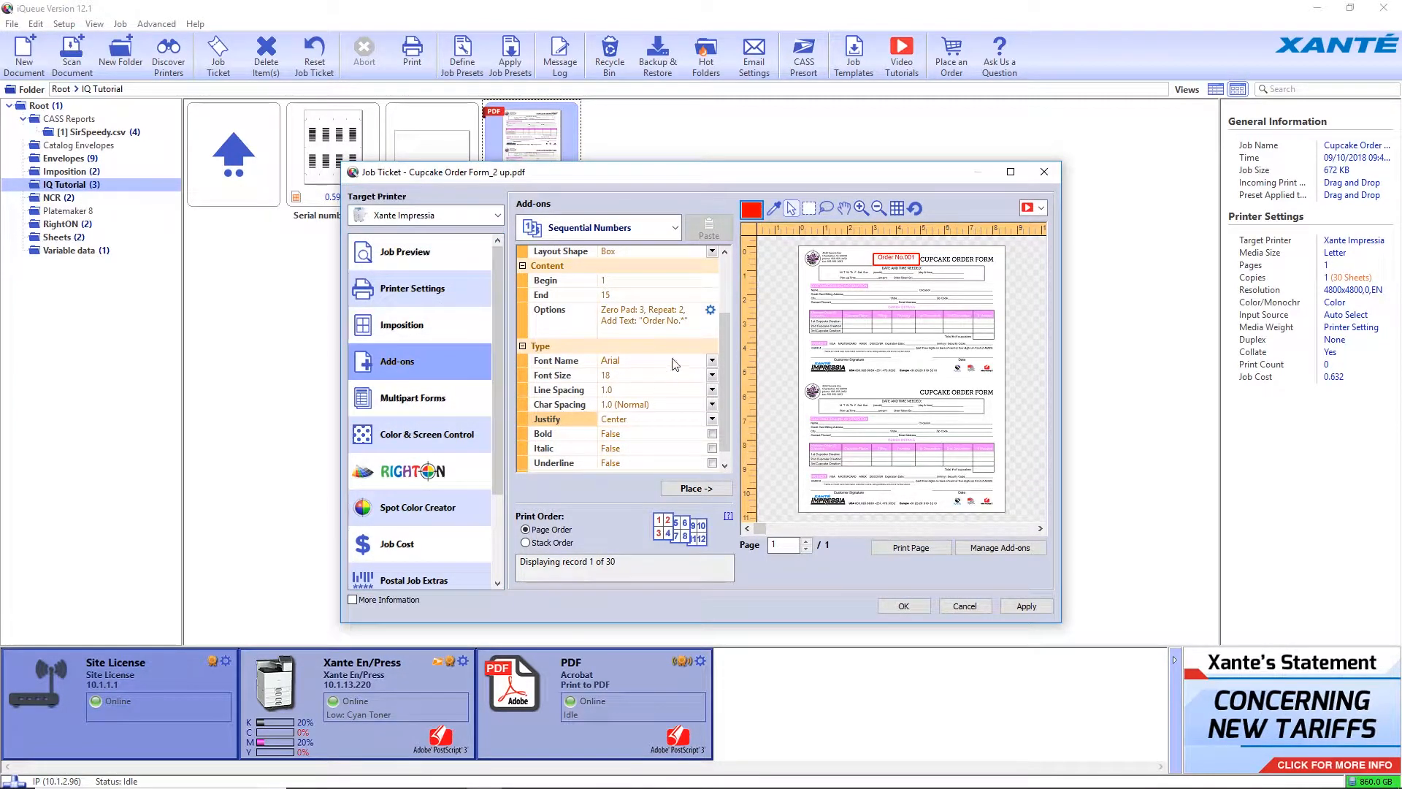
scroll("up", 3)
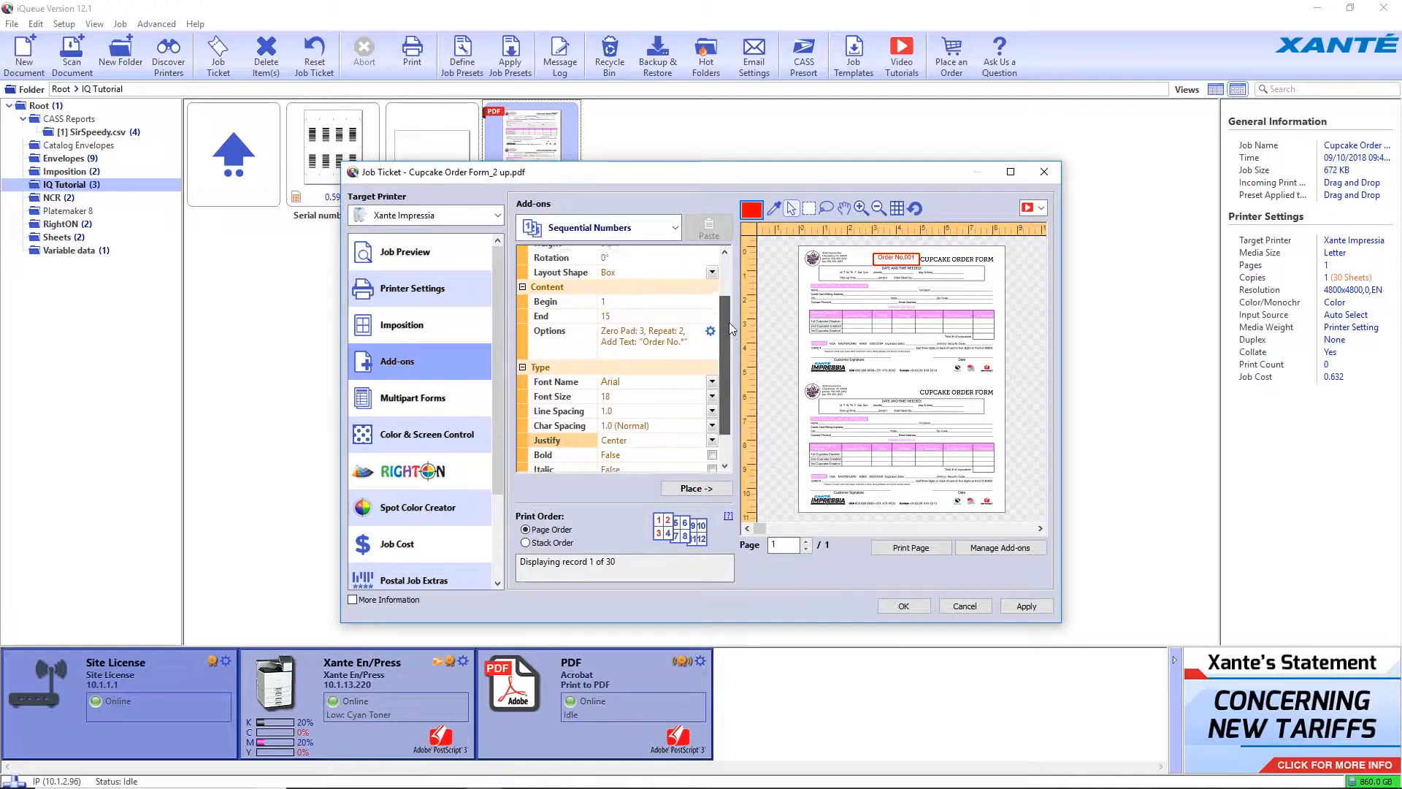
scroll("up", 3)
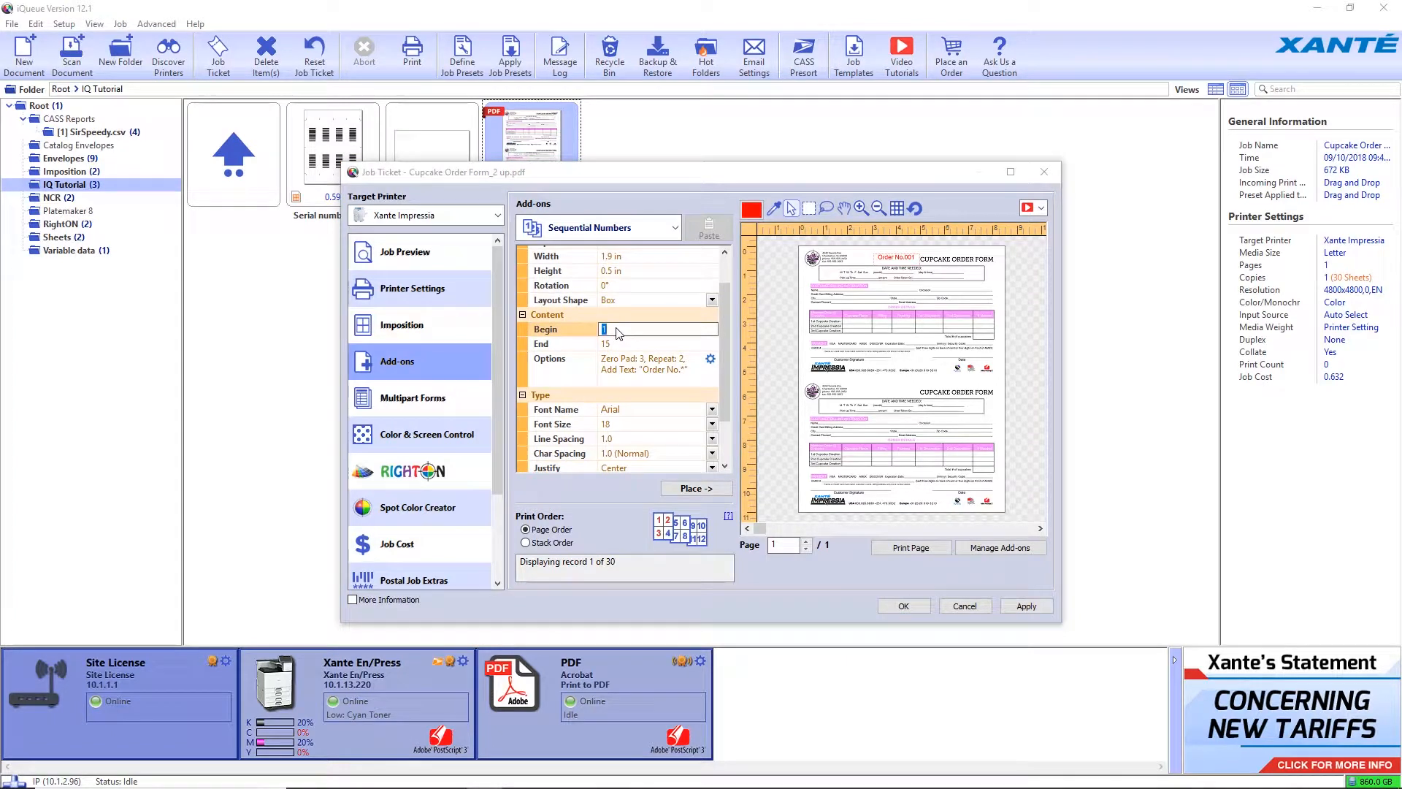
Step: Number the lower form copy 16 to 30 and show the job preview with Order No.001 and No.016
type("16")
left_click(658, 343)
type("30")
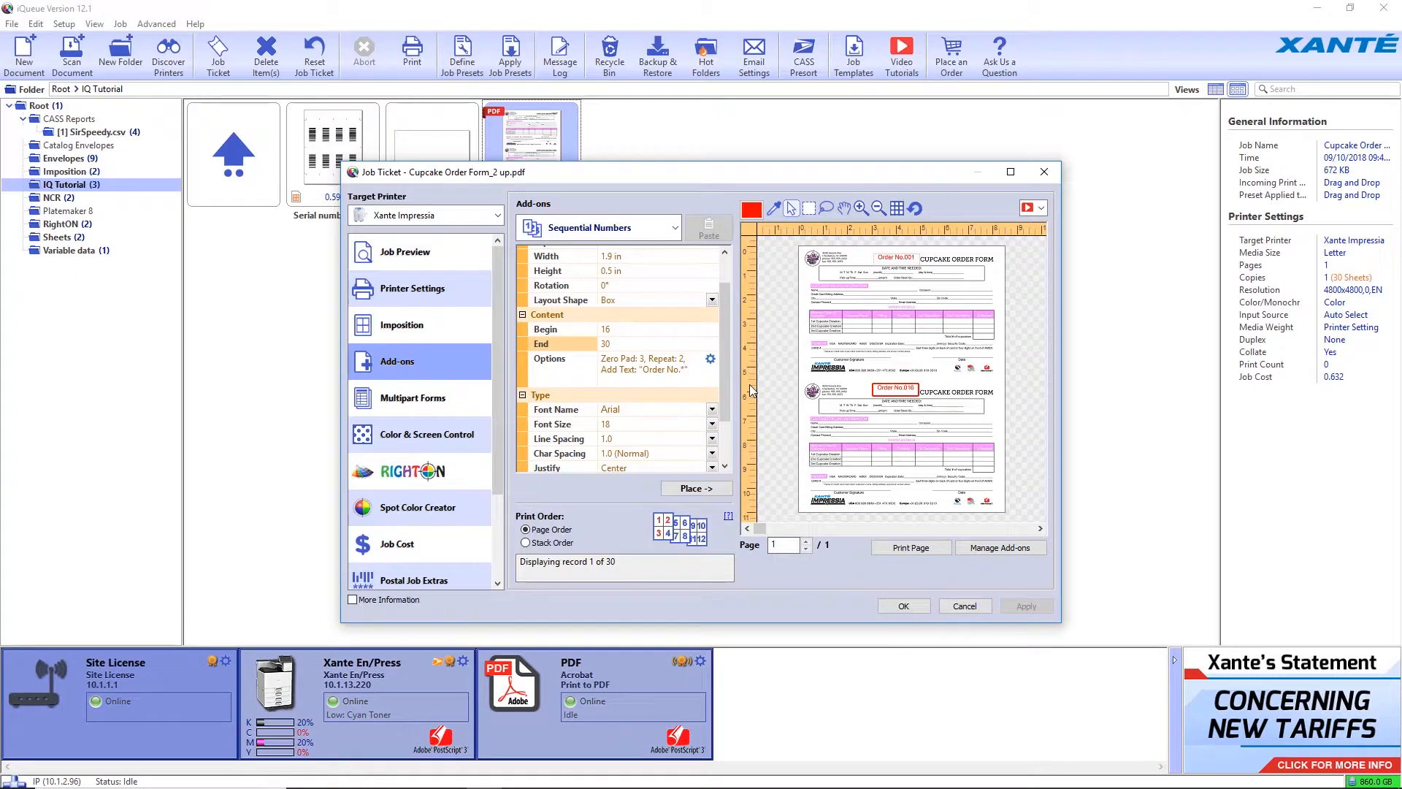
left_click(405, 251)
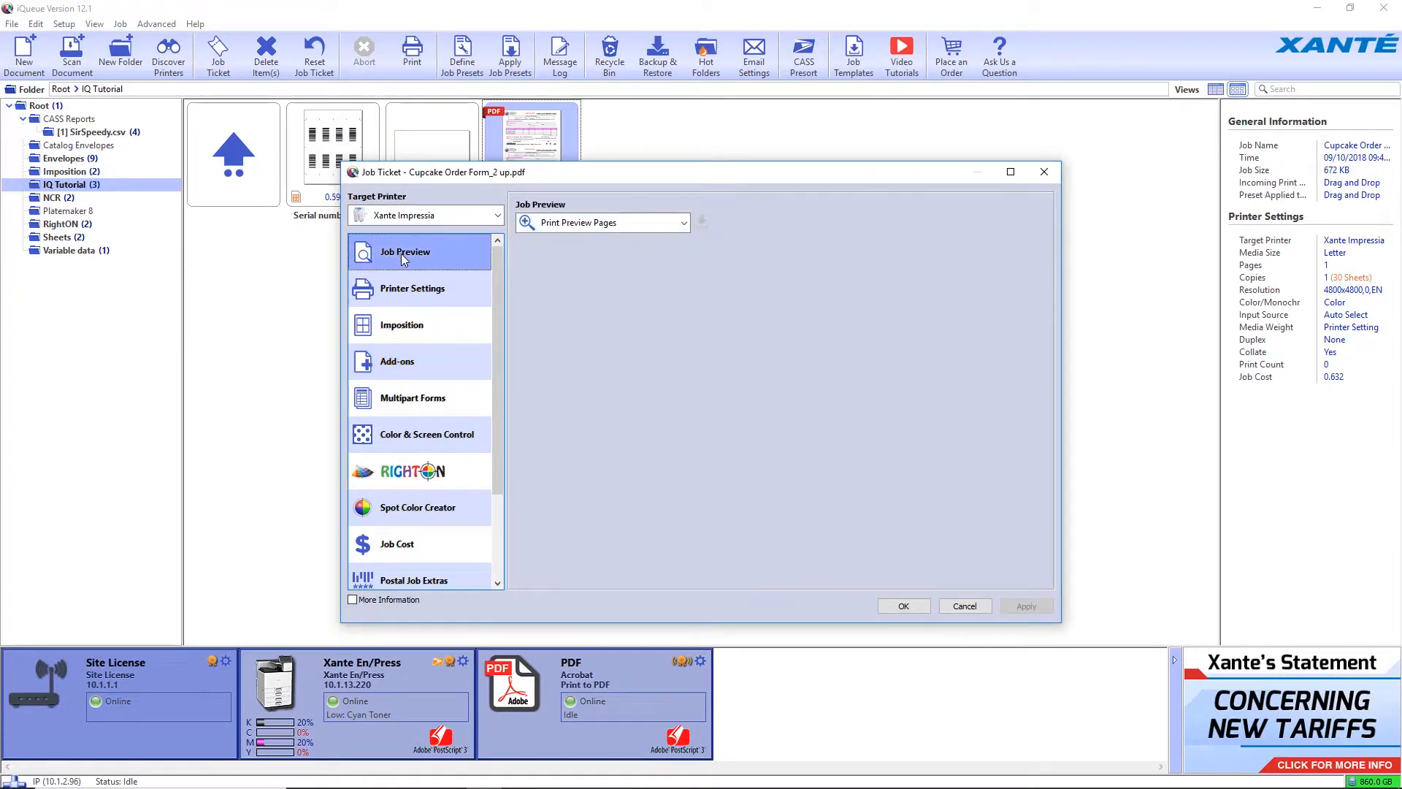
left_click(405, 252)
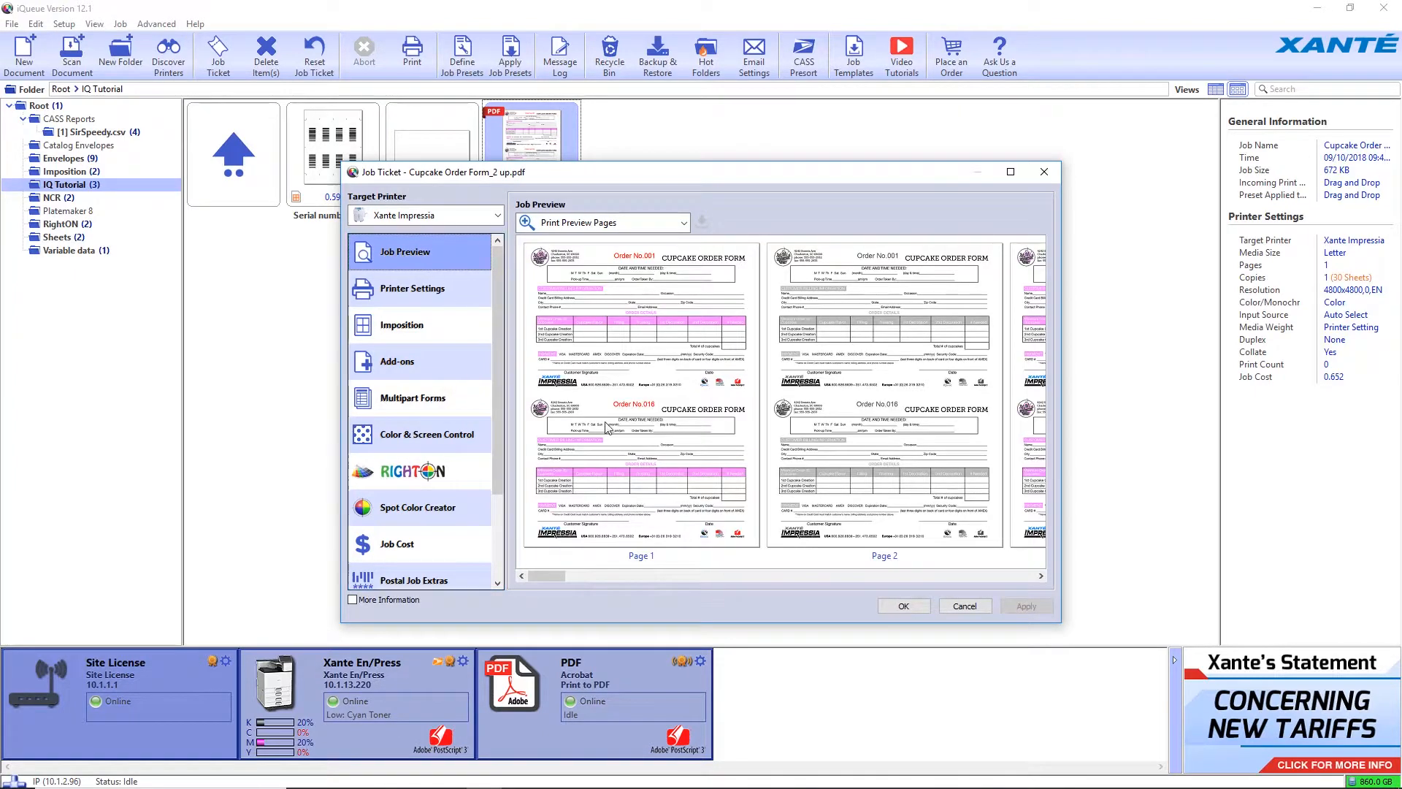